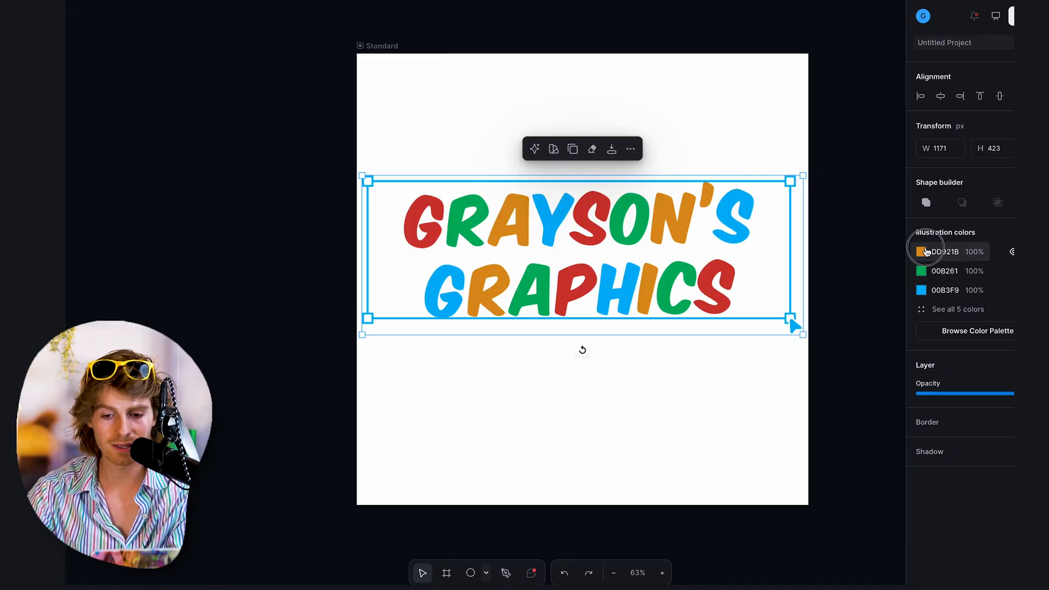
- Swap the orange letter colour for navy and dark green via the Illustration colors swatch
left_click(921, 252)
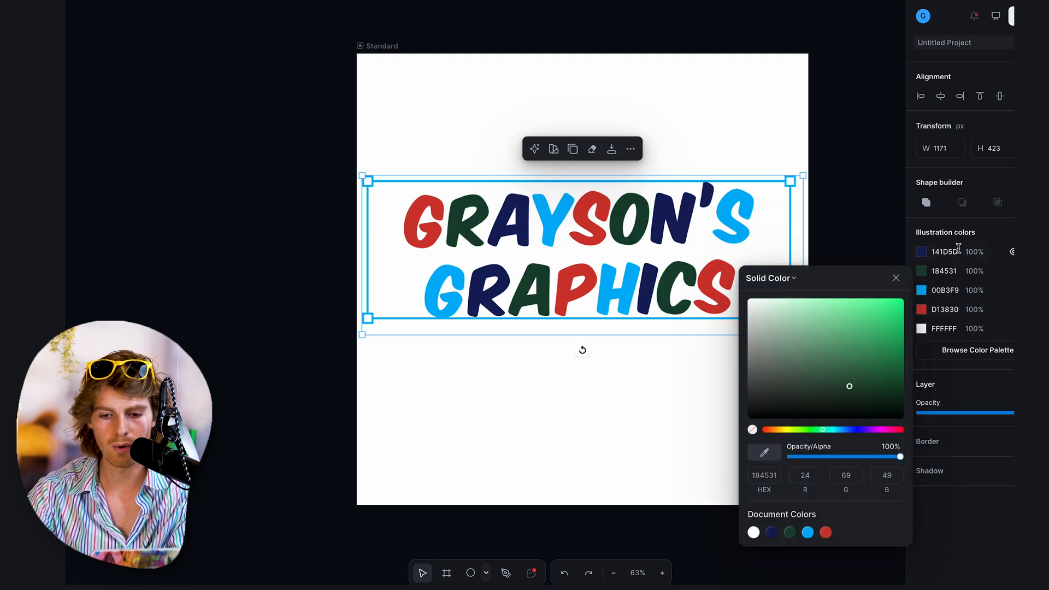
left_click(926, 203)
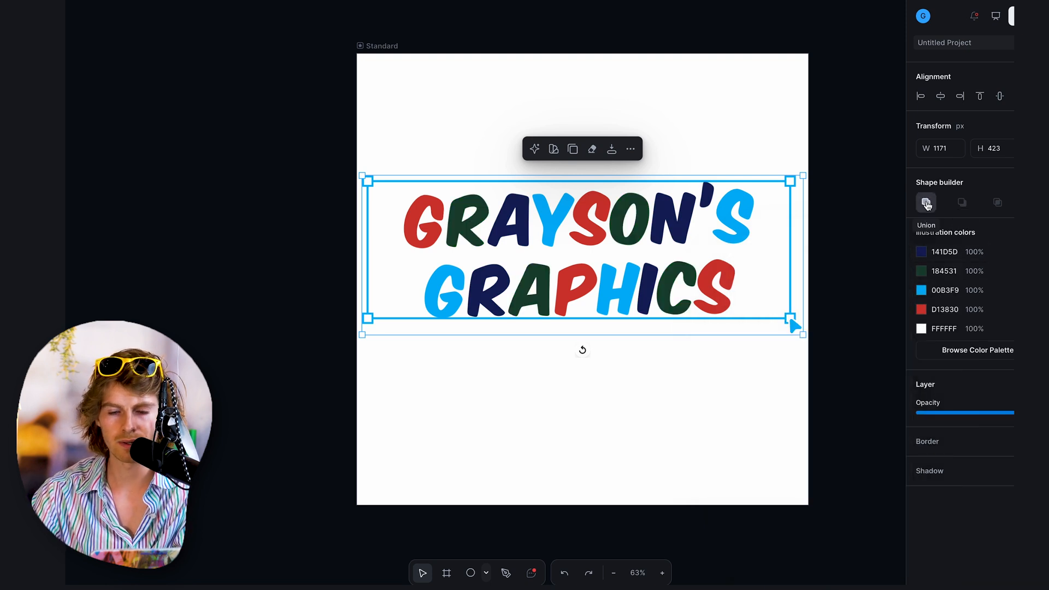
- Apply Shape builder Union so all letters become one navy shape, then deselect it
left_click(926, 204)
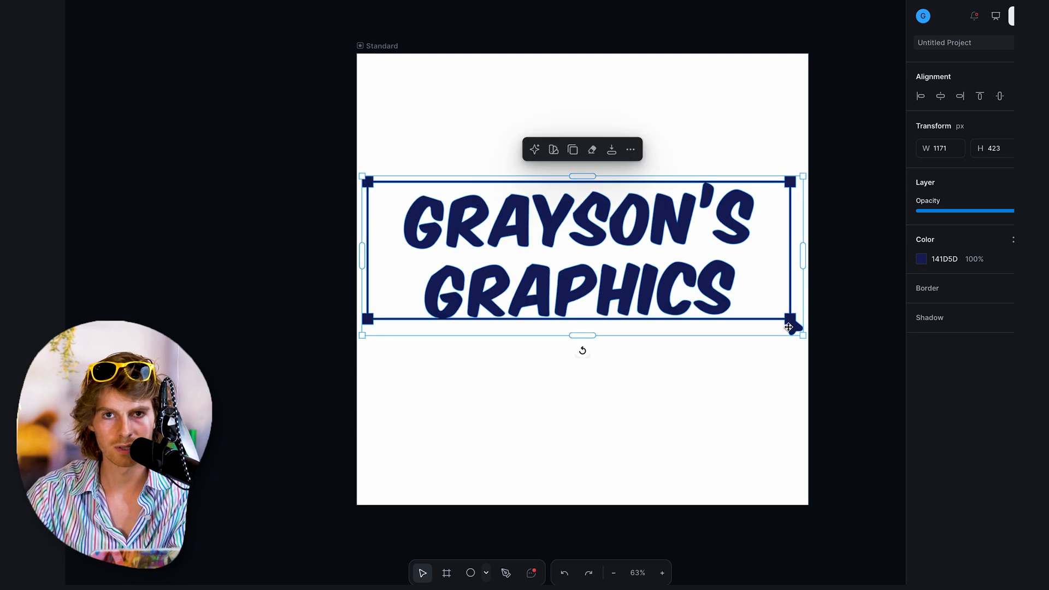
left_click(685, 153)
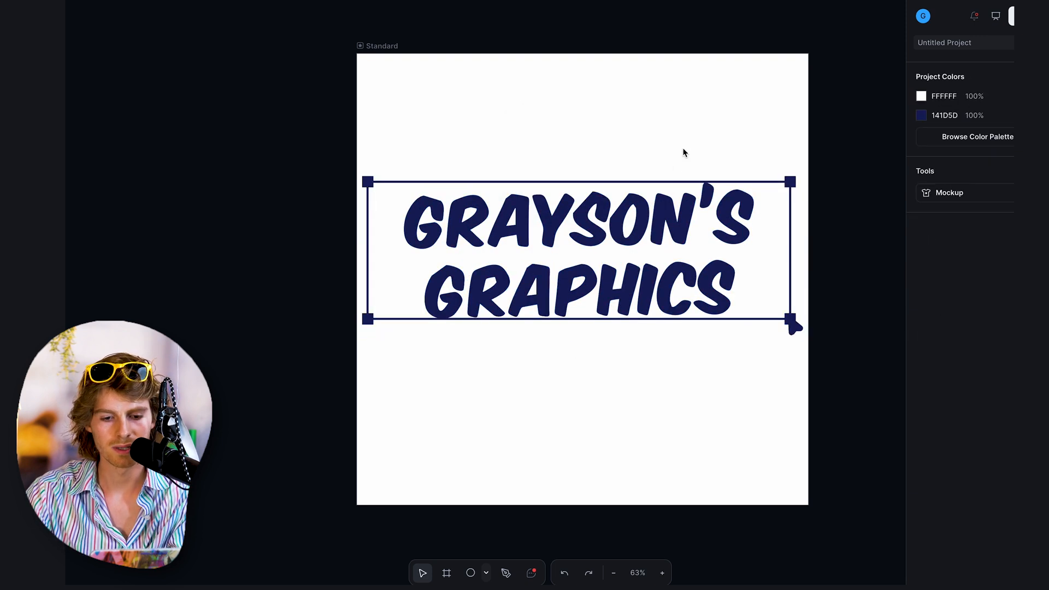
mouse_move(625, 214)
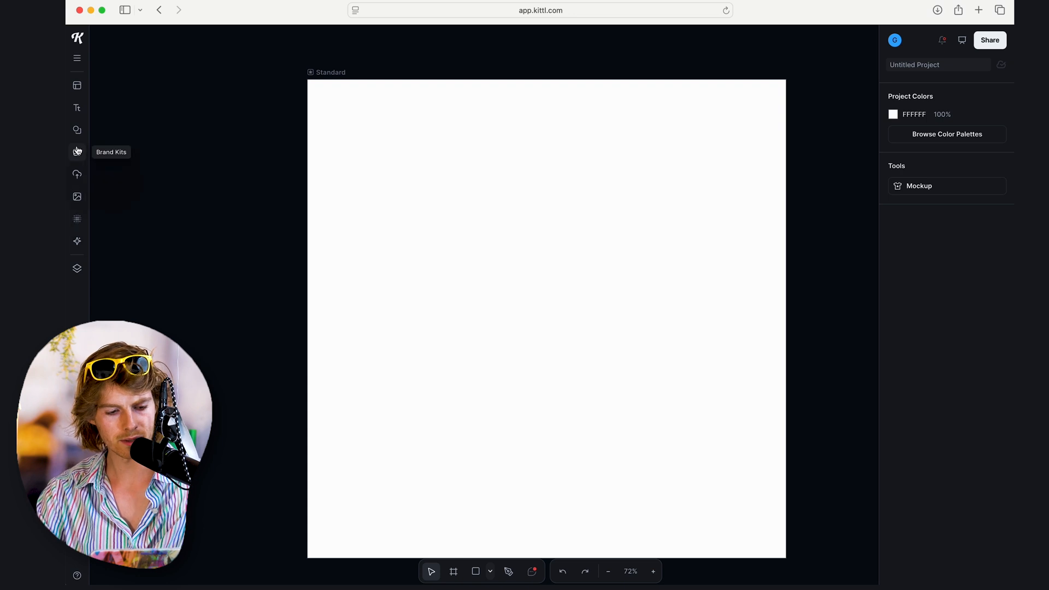
mouse_move(77, 131)
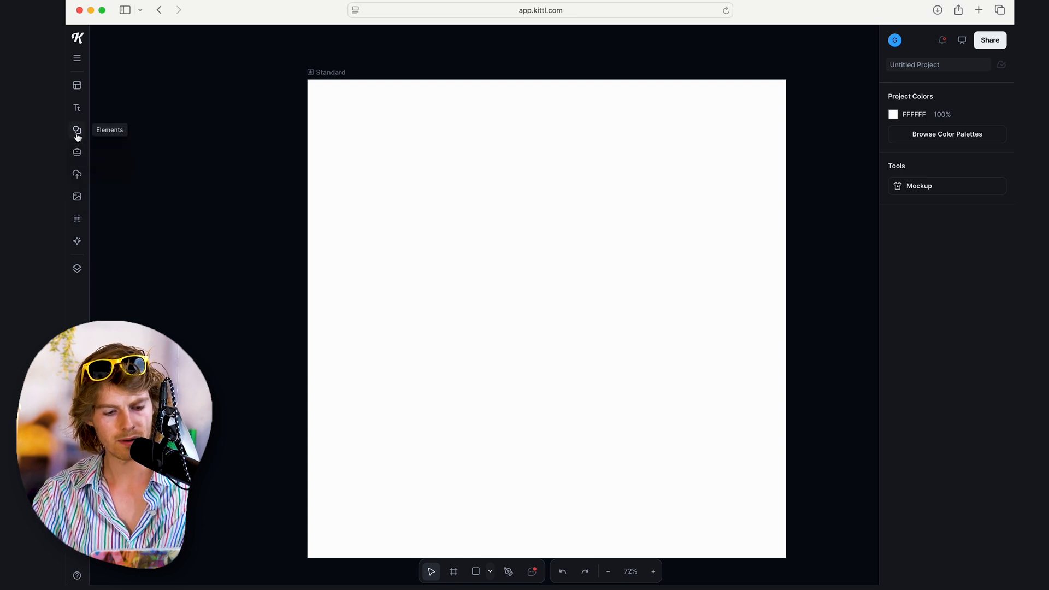
- Start a Kittl AI Image Generator prompt reading 'macbook'
left_click(76, 241)
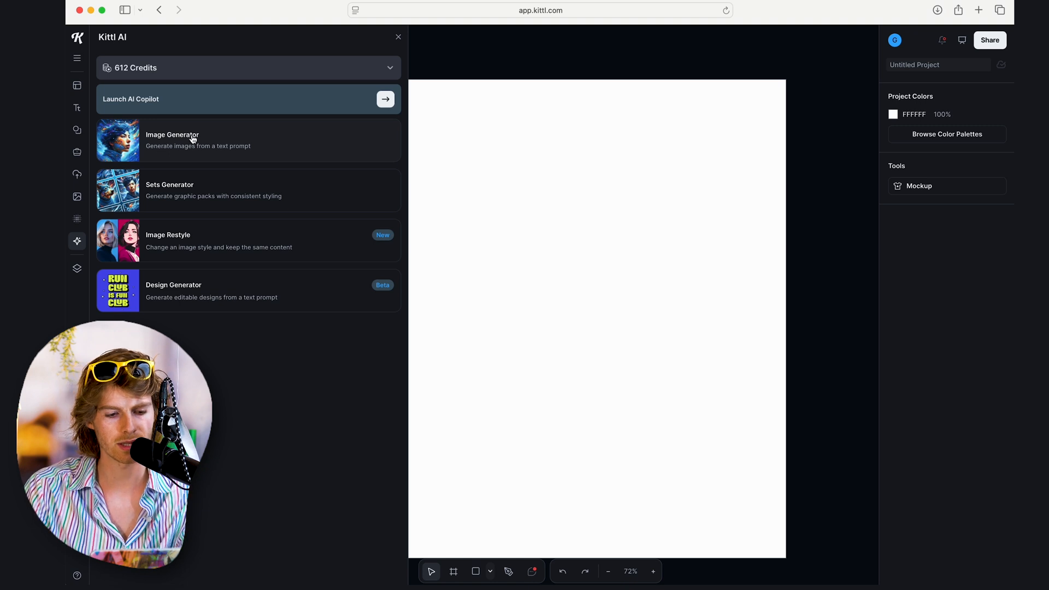
left_click(172, 141)
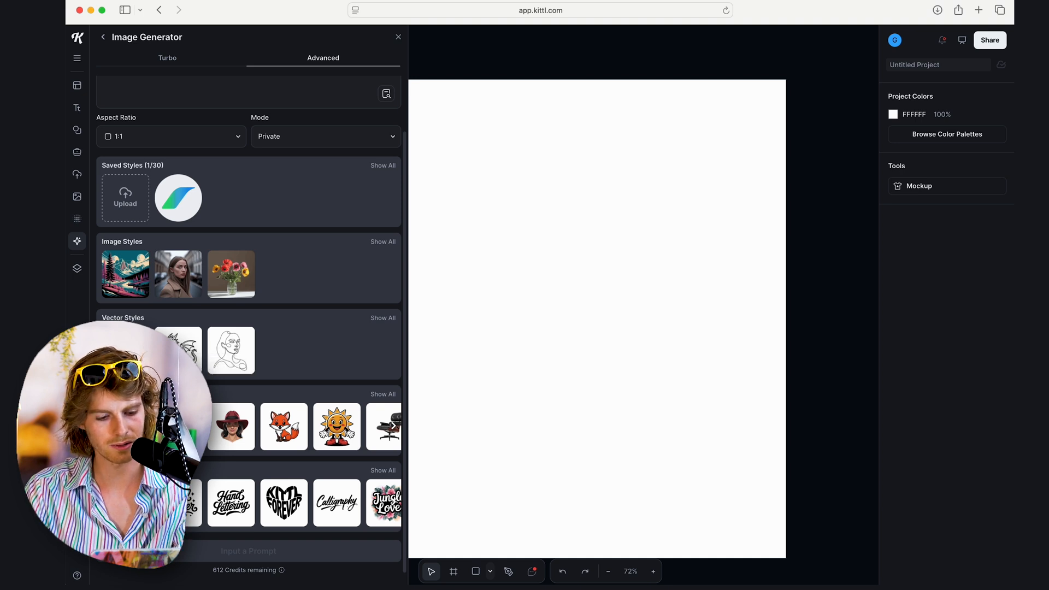
left_click(248, 92)
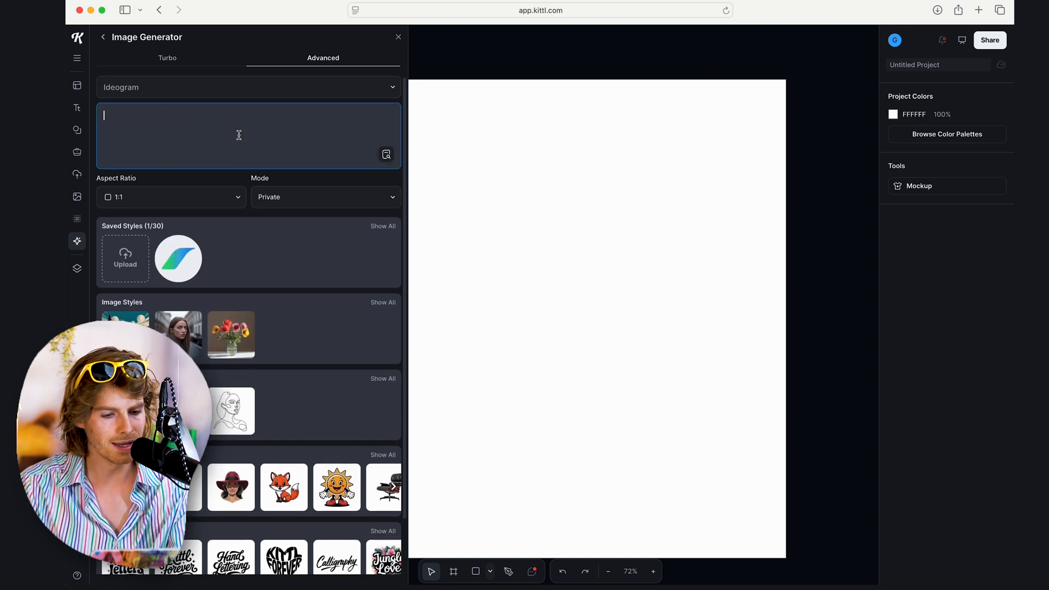
type("macbook")
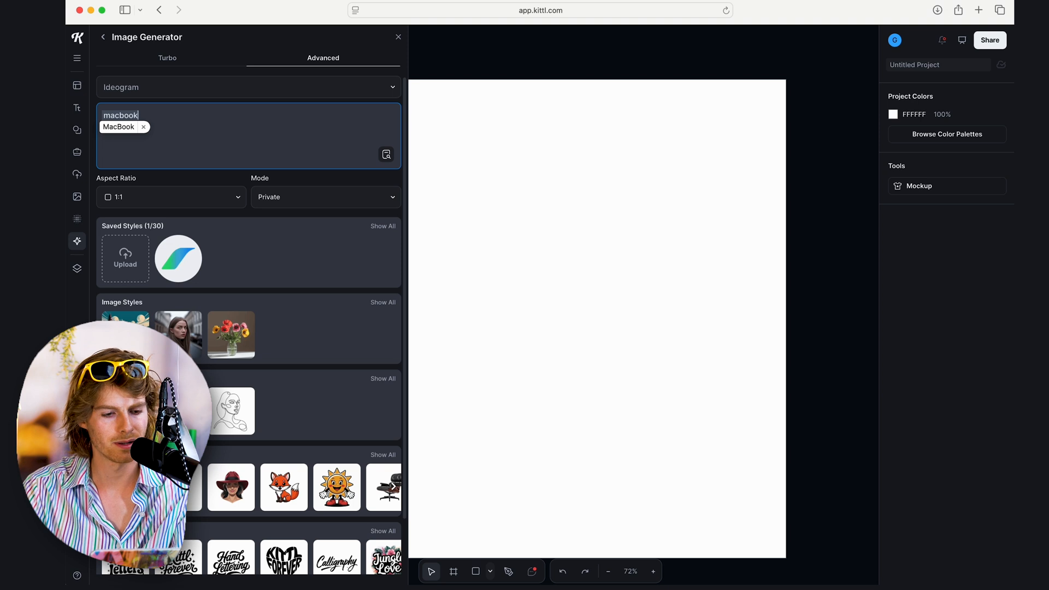